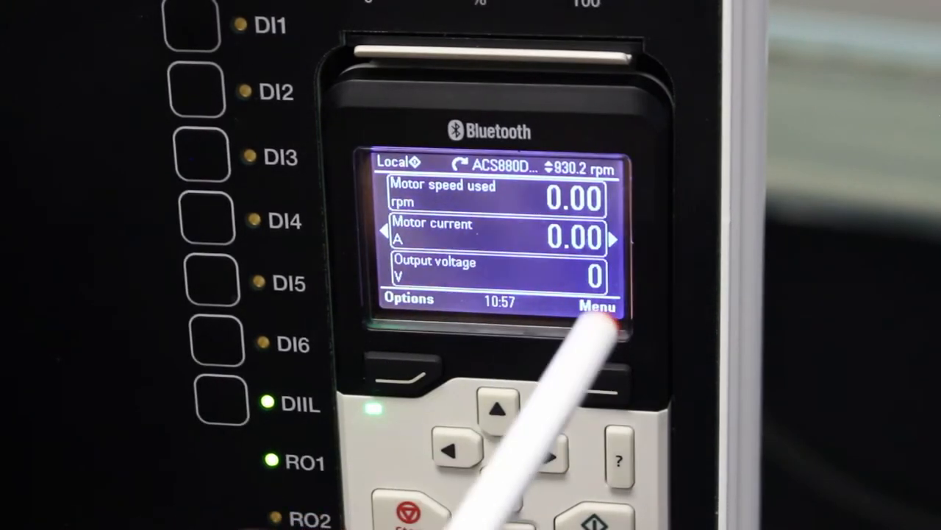
{"action": "mouse_move", "coordinate": [552, 456]}
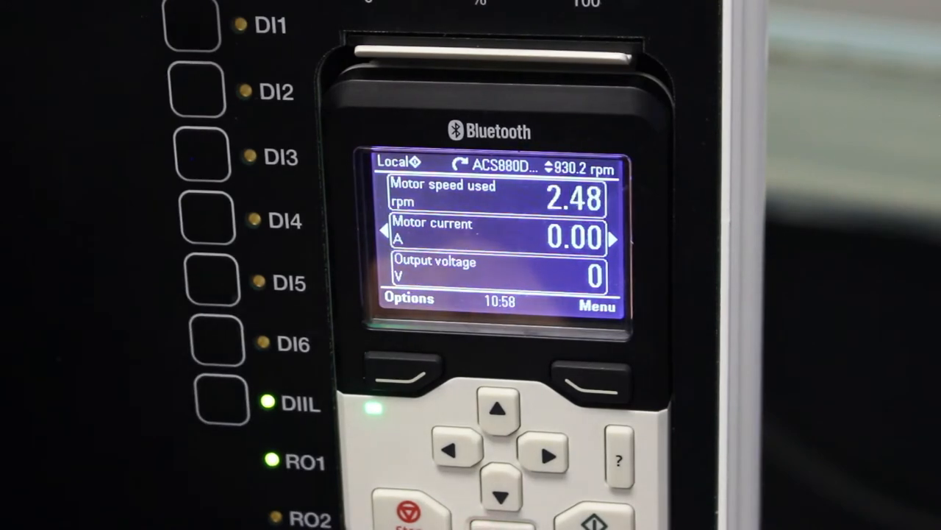
Browse the Options list toward Active faults, then check the Select drive list and return home
{"action": "left_click", "coordinate": [403, 368]}
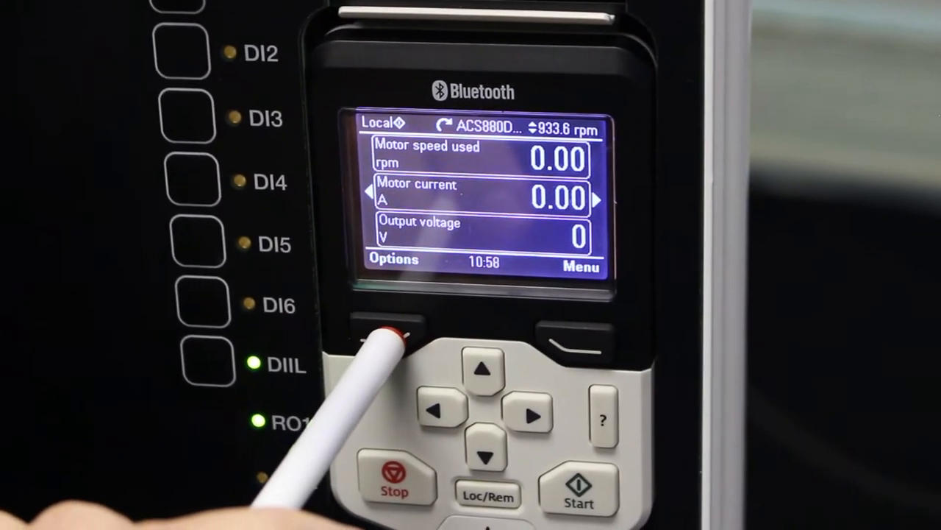
{"action": "left_click", "coordinate": [387, 325]}
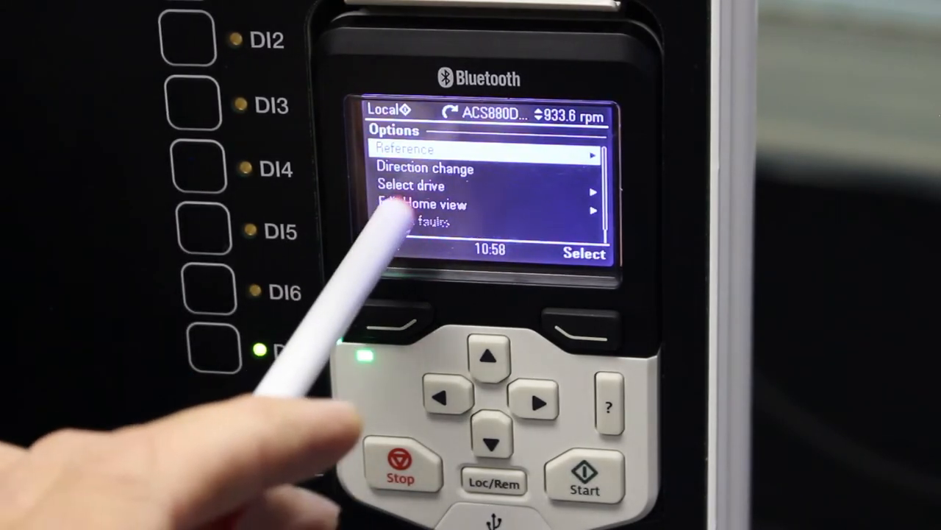
{"action": "left_click", "coordinate": [491, 443]}
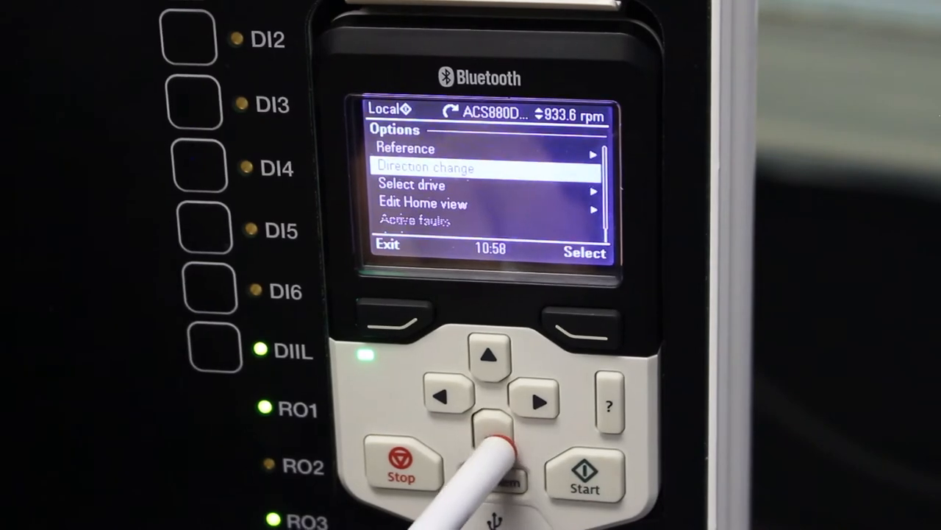
{"action": "left_click", "coordinate": [491, 442]}
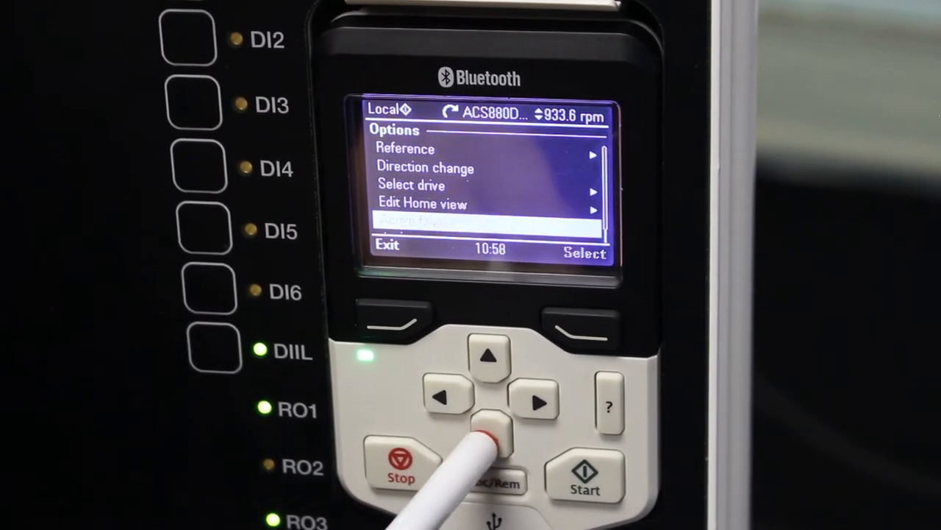
{"action": "left_click", "coordinate": [490, 403]}
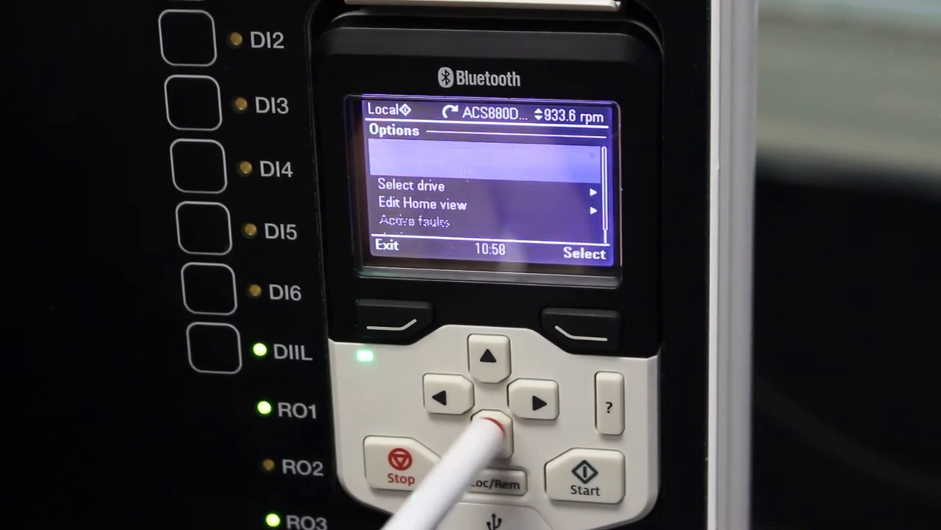
{"action": "left_click", "coordinate": [489, 356]}
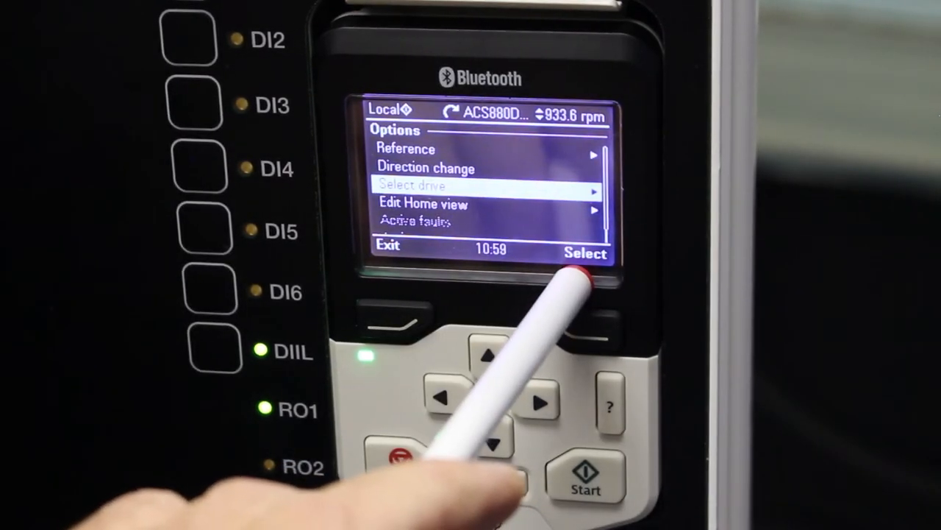
{"action": "left_click", "coordinate": [584, 252]}
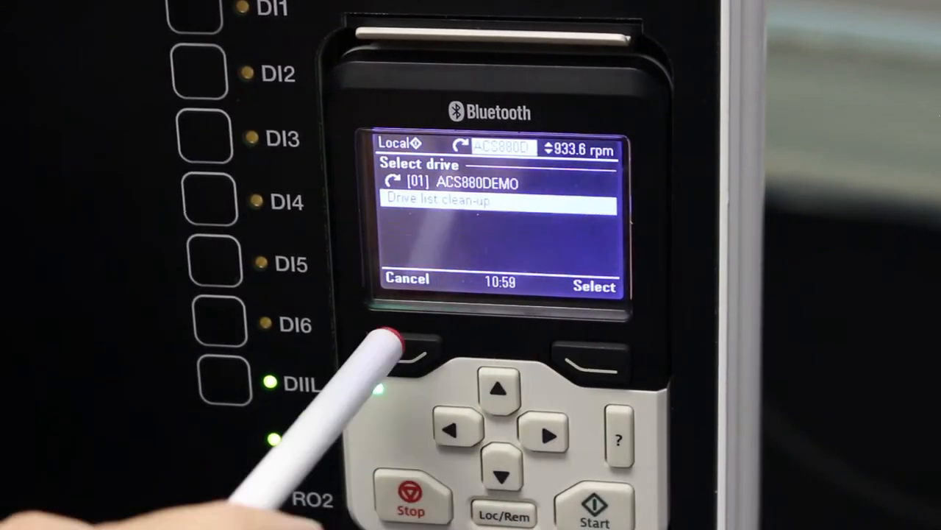
{"action": "left_click", "coordinate": [408, 345]}
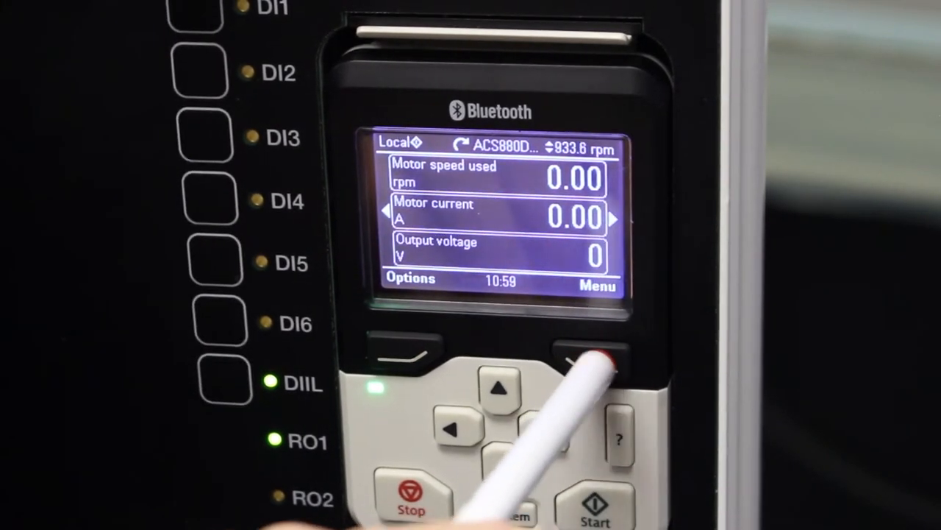
Scroll the main menu past System info and Settings, then show help for Safe torque off
{"action": "left_click", "coordinate": [588, 349]}
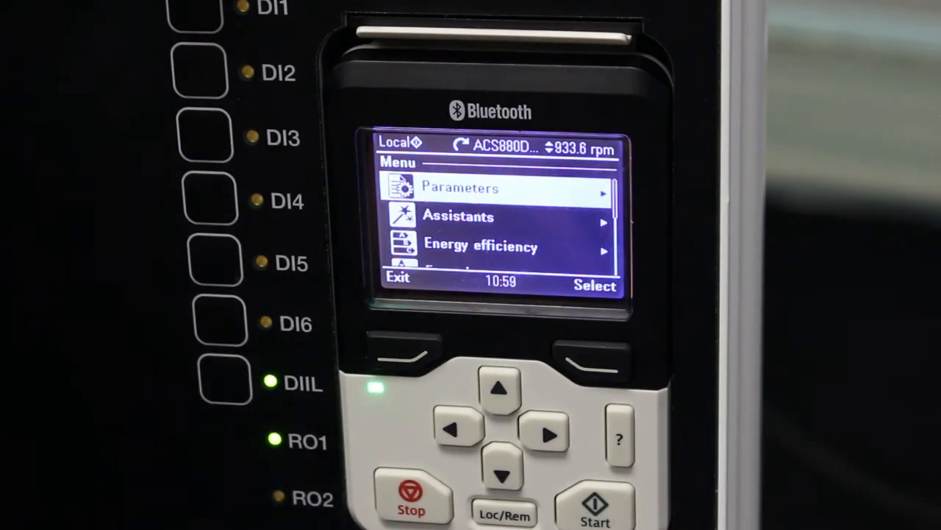
{"action": "left_click", "coordinate": [502, 470]}
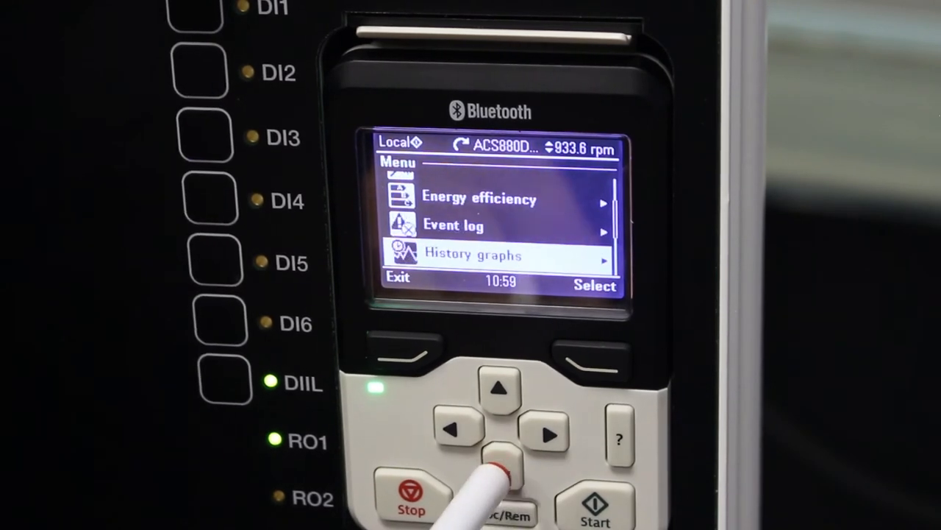
{"action": "left_click", "coordinate": [502, 473]}
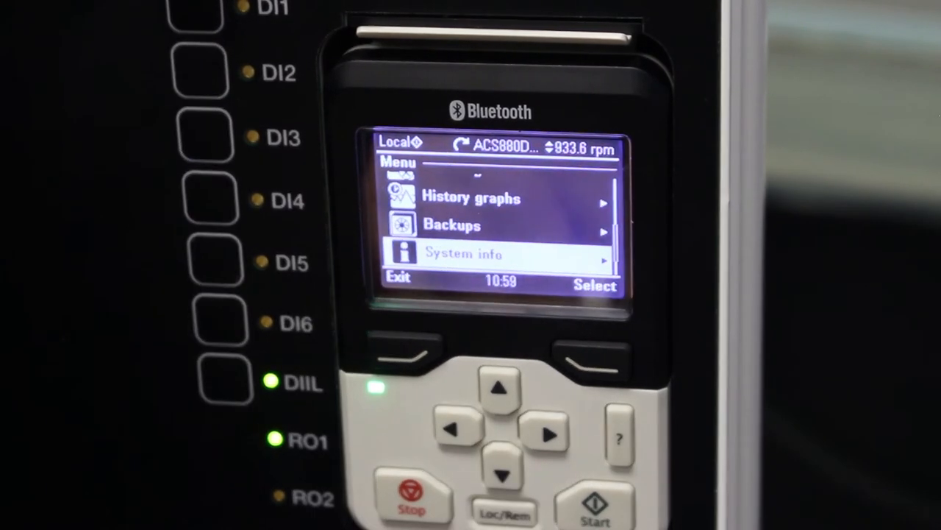
{"action": "left_click", "coordinate": [502, 475]}
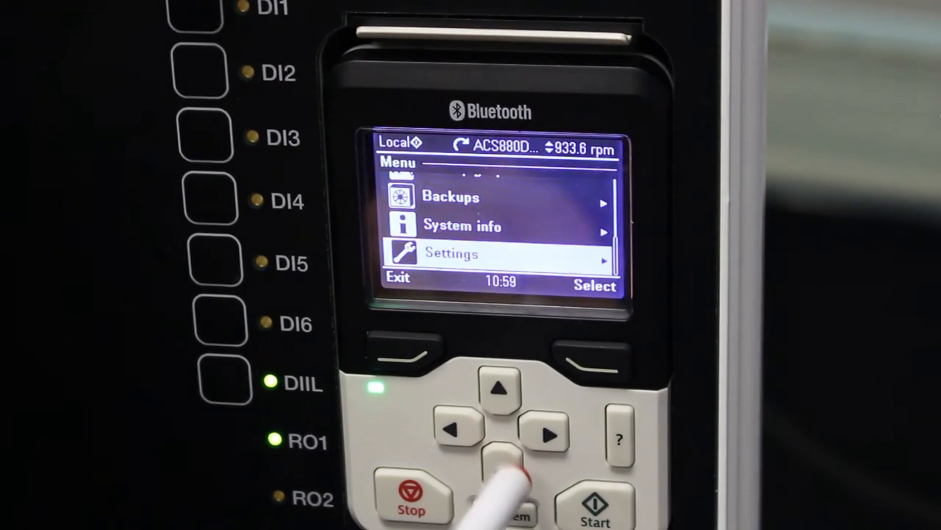
{"action": "left_click", "coordinate": [501, 388]}
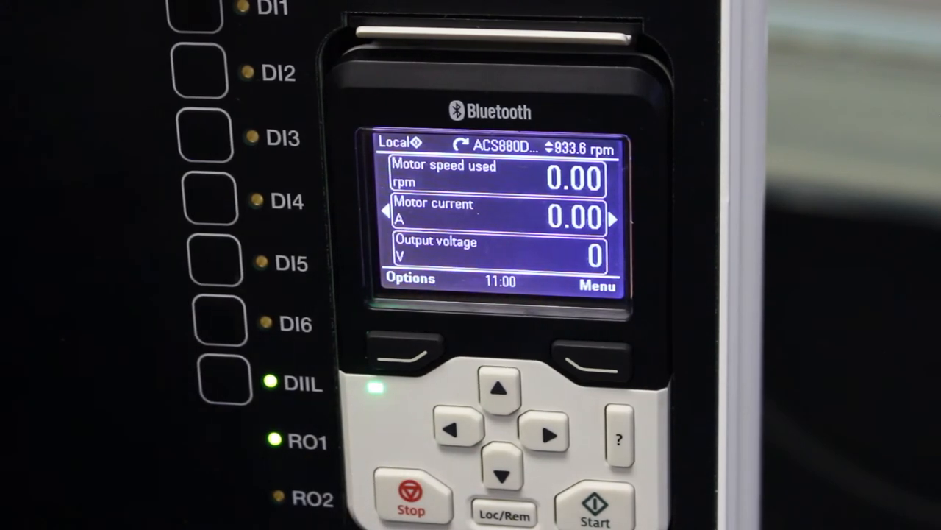
{"action": "left_click", "coordinate": [412, 342]}
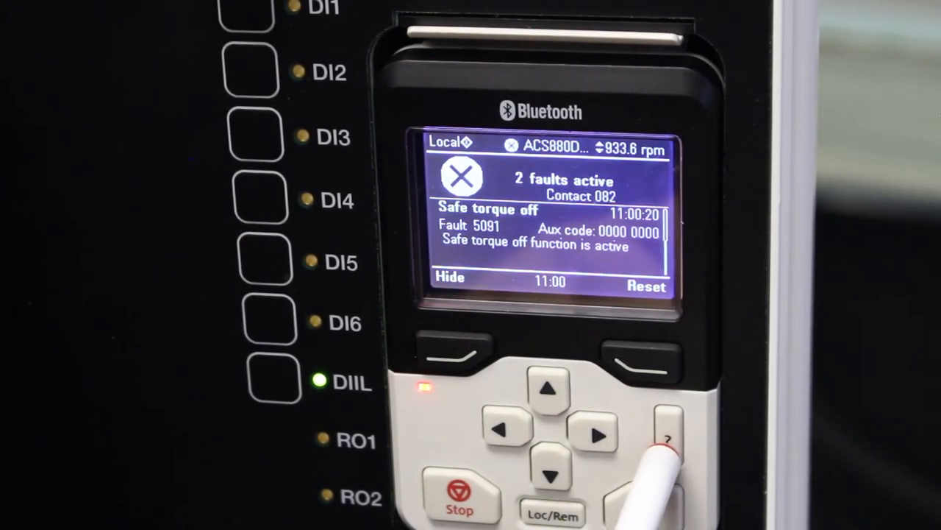
{"action": "left_click", "coordinate": [665, 439]}
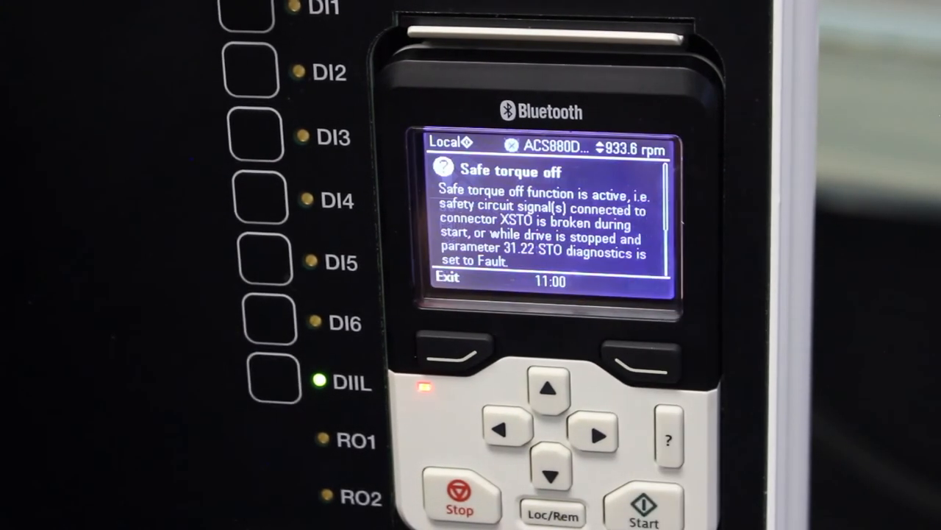